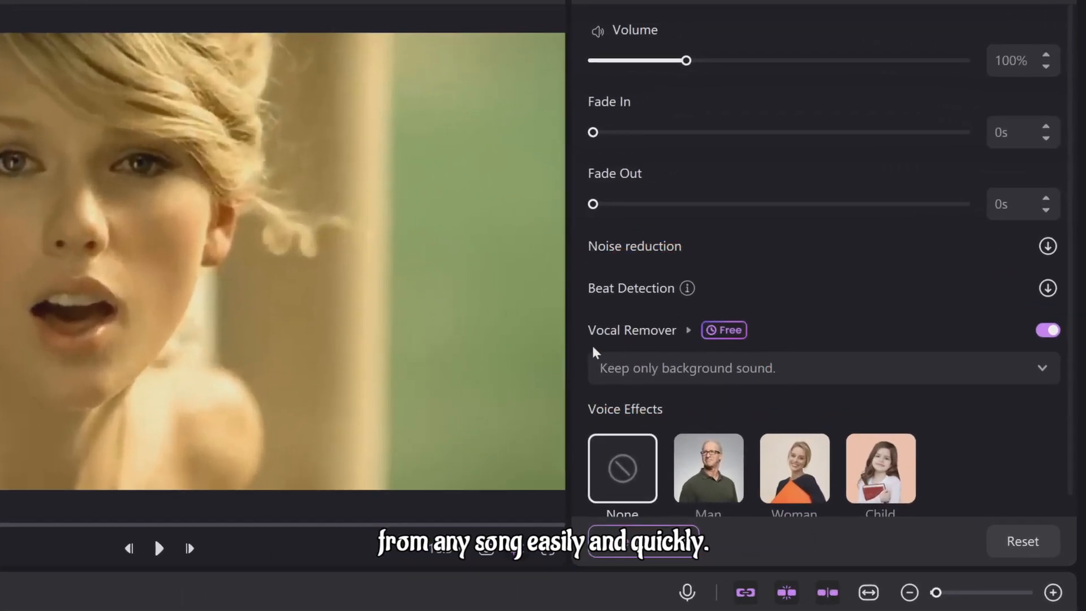
Set the Love Story clip's Vocal Remover to 'Keep only the human voice'
{"action": "left_click", "coordinate": [823, 368]}
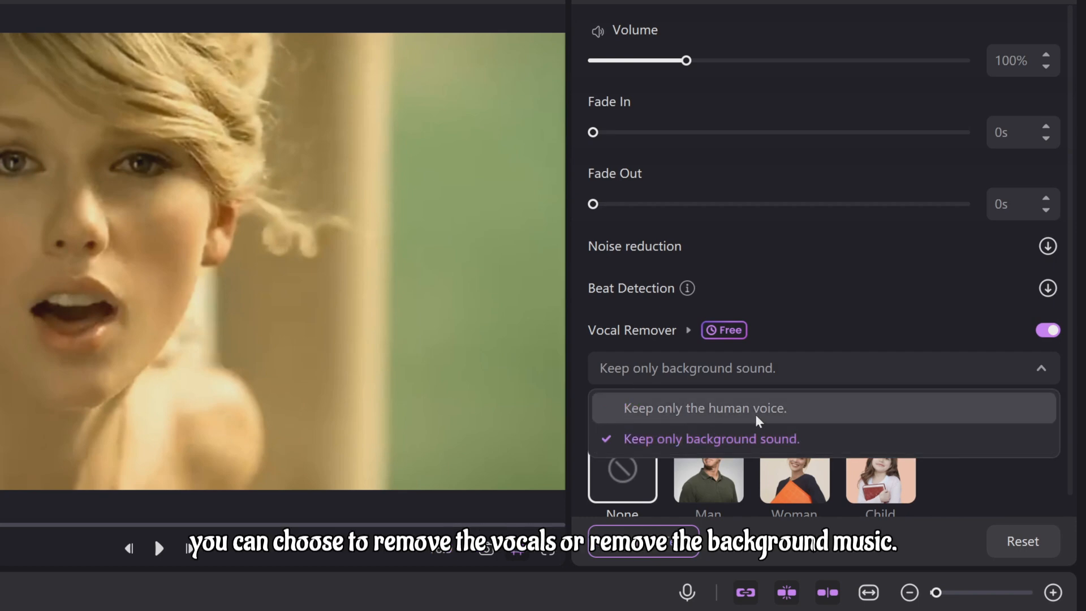
{"action": "left_click", "coordinate": [704, 408]}
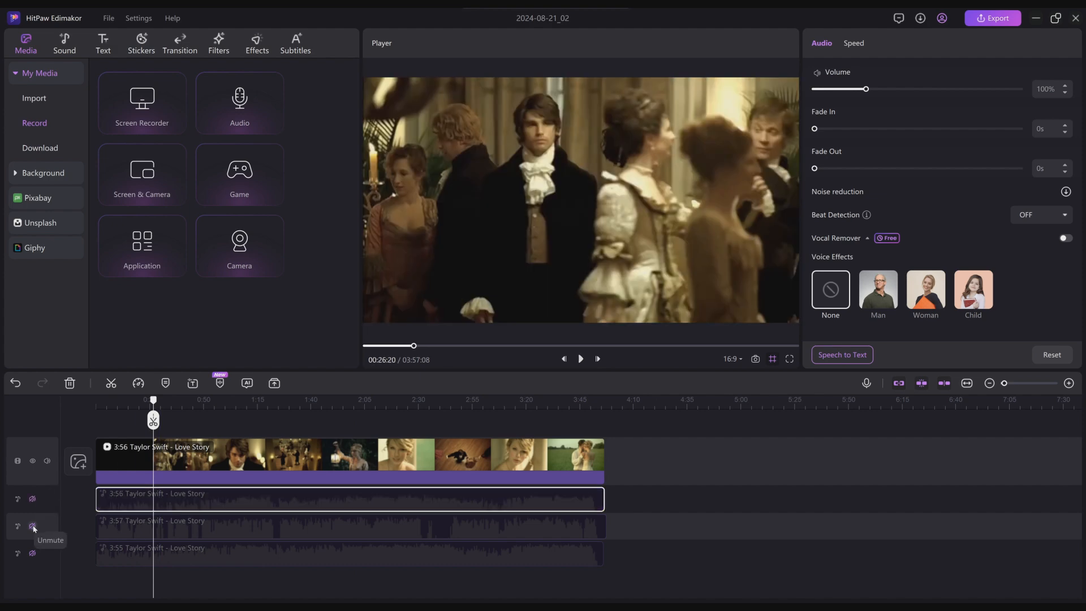
Unmute the middle Love Story audio track and open its Vocal Remover choices
{"action": "left_click", "coordinate": [1064, 238]}
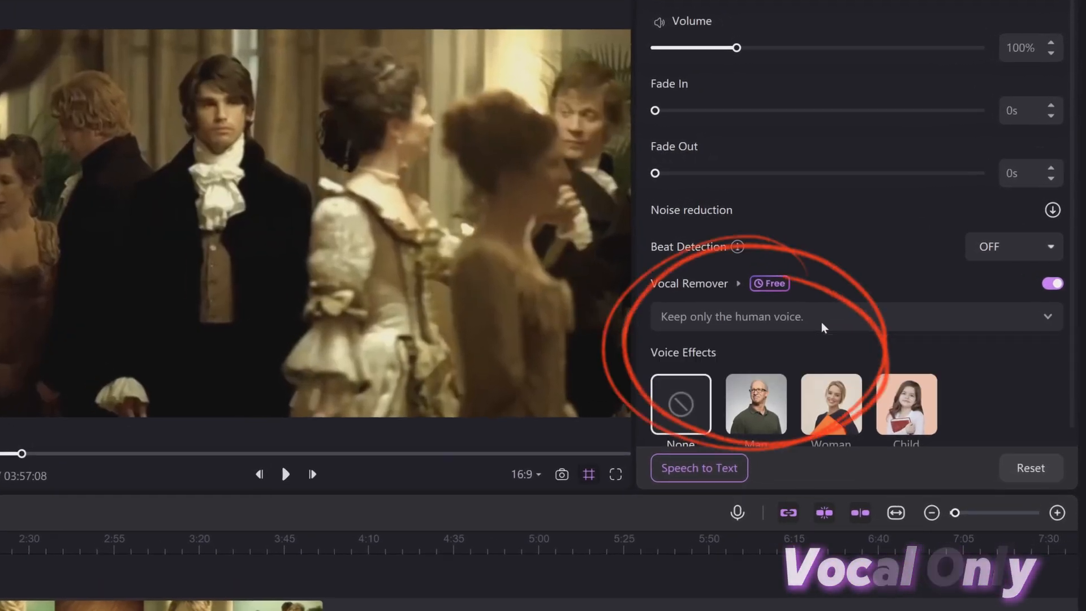
{"action": "left_click", "coordinate": [285, 474]}
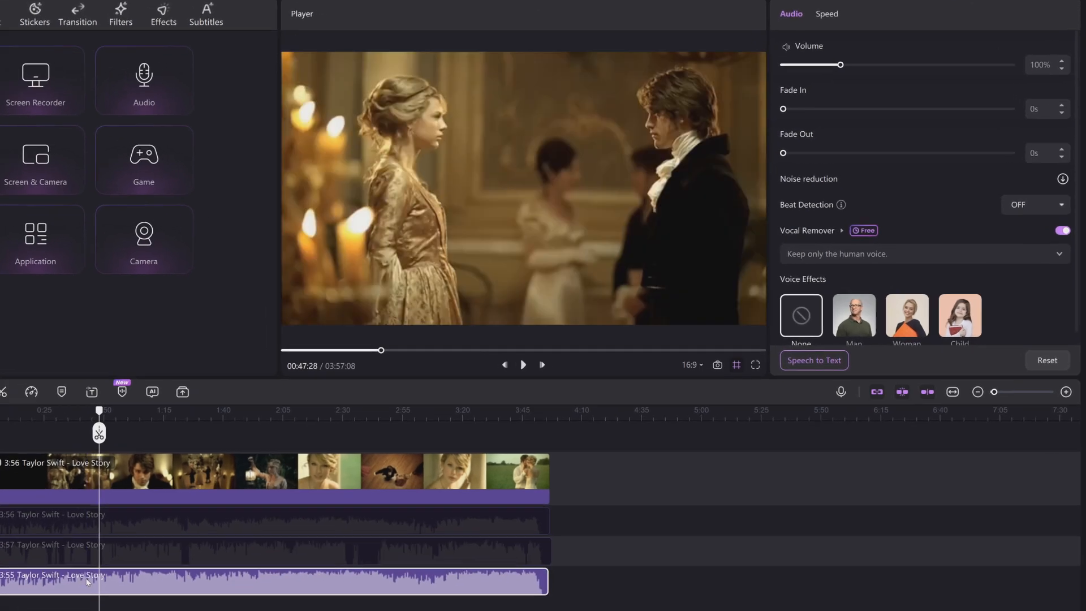
Switch the Love Story track to 'Keep only background sound' and play the video
{"action": "left_click", "coordinate": [924, 253]}
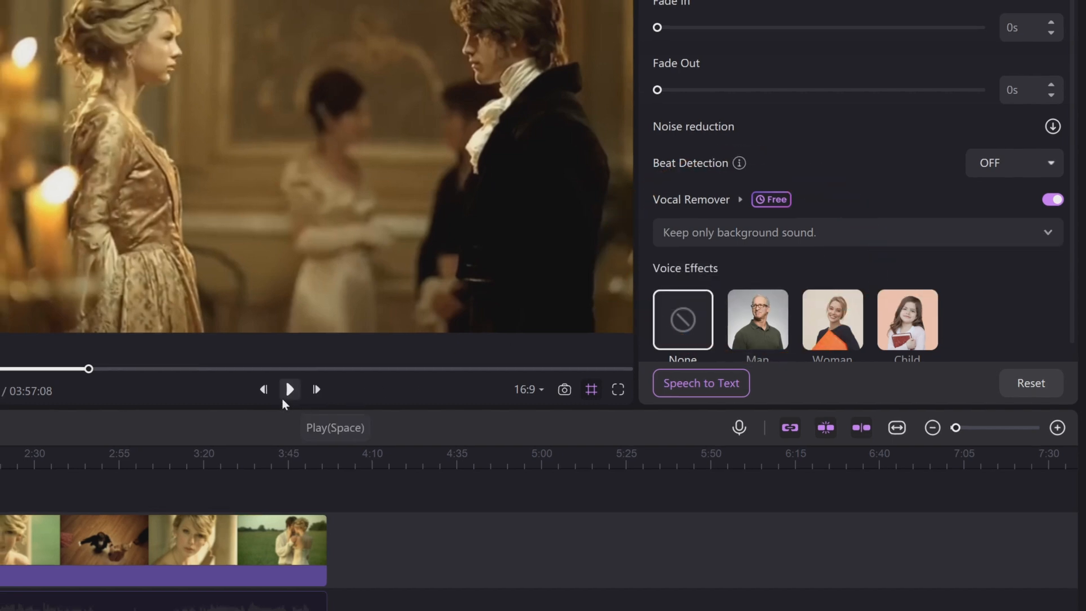
{"action": "left_click", "coordinate": [289, 389]}
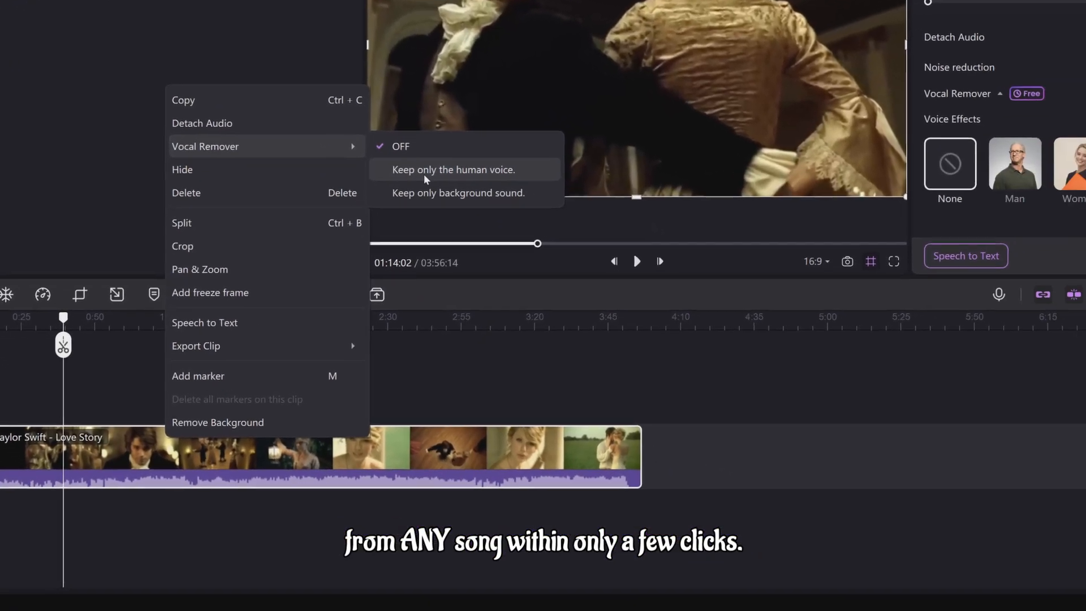
Choose 'Keep only the human voice' from the clip's Vocal Remover menu
{"action": "left_click", "coordinate": [453, 170]}
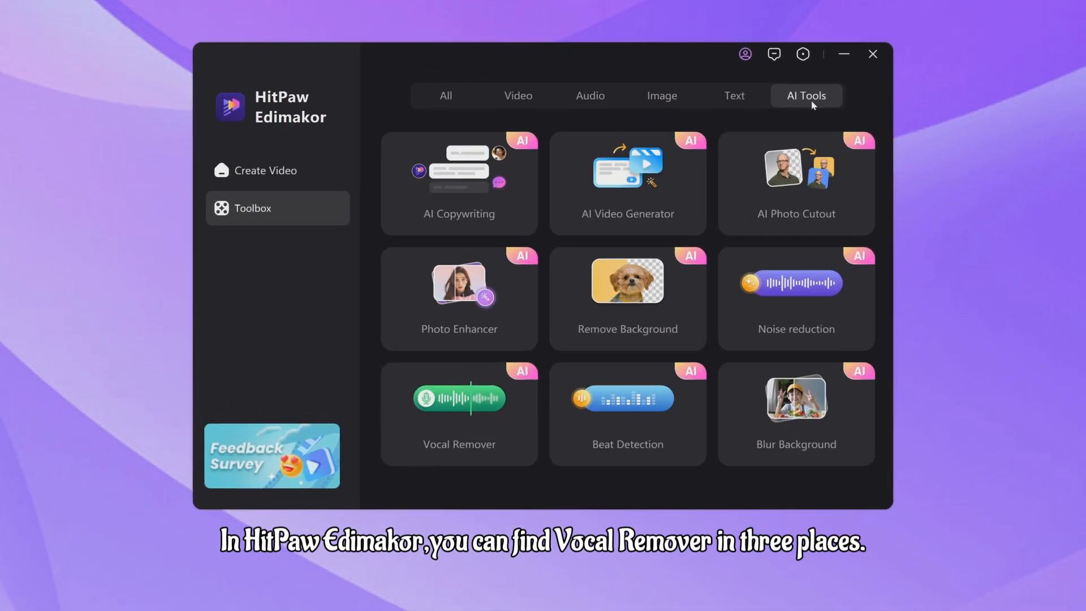
Reveal the Vocal Remover shortcut on Create Video, then show the Toolbox's AI tools
{"action": "left_click", "coordinate": [264, 170]}
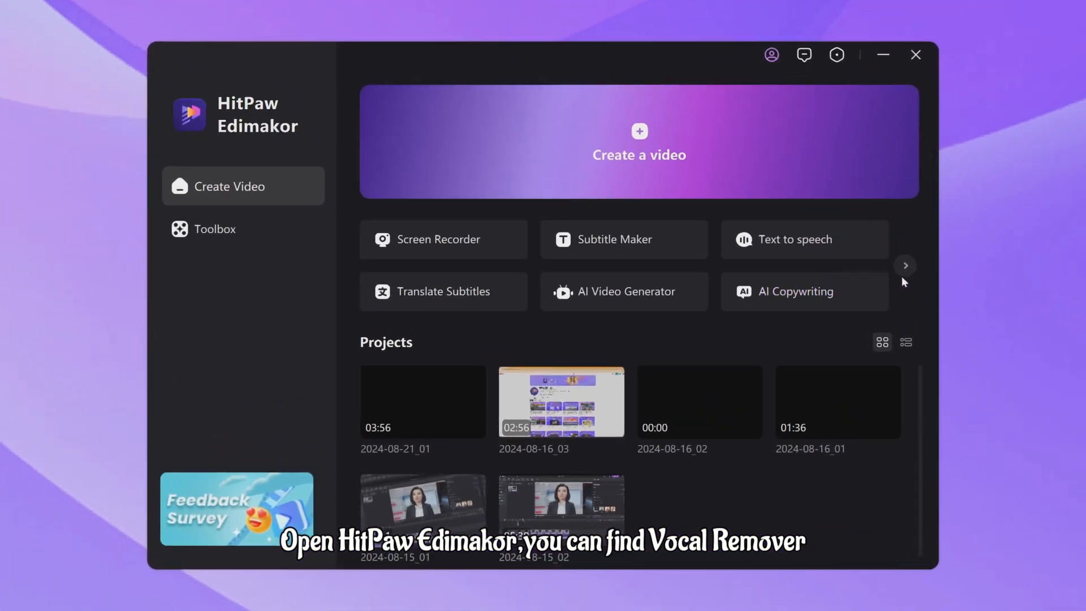
{"action": "left_click", "coordinate": [904, 265]}
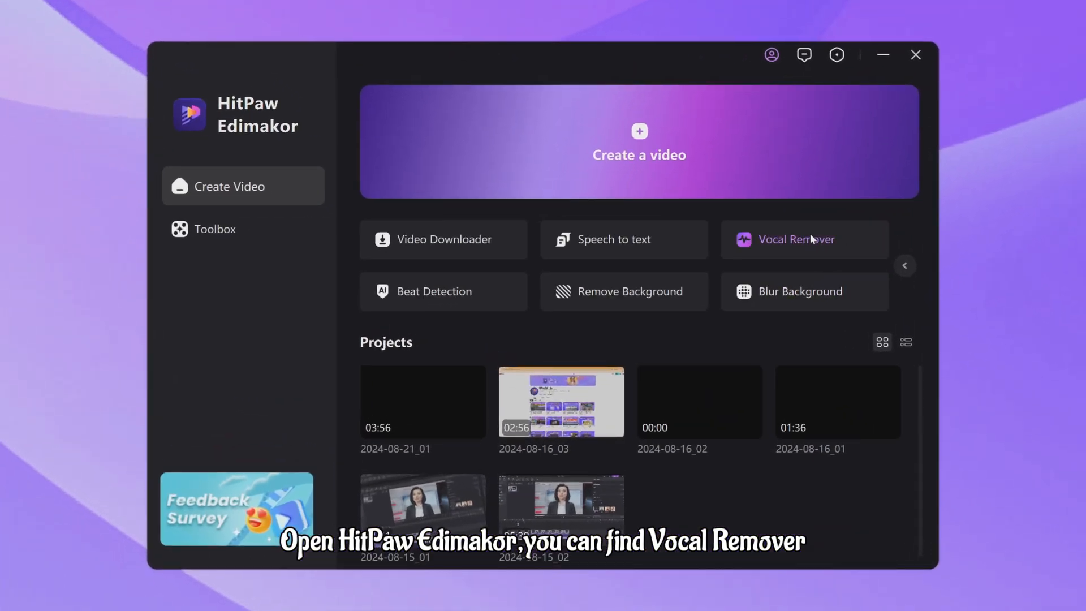
{"action": "left_click", "coordinate": [215, 229]}
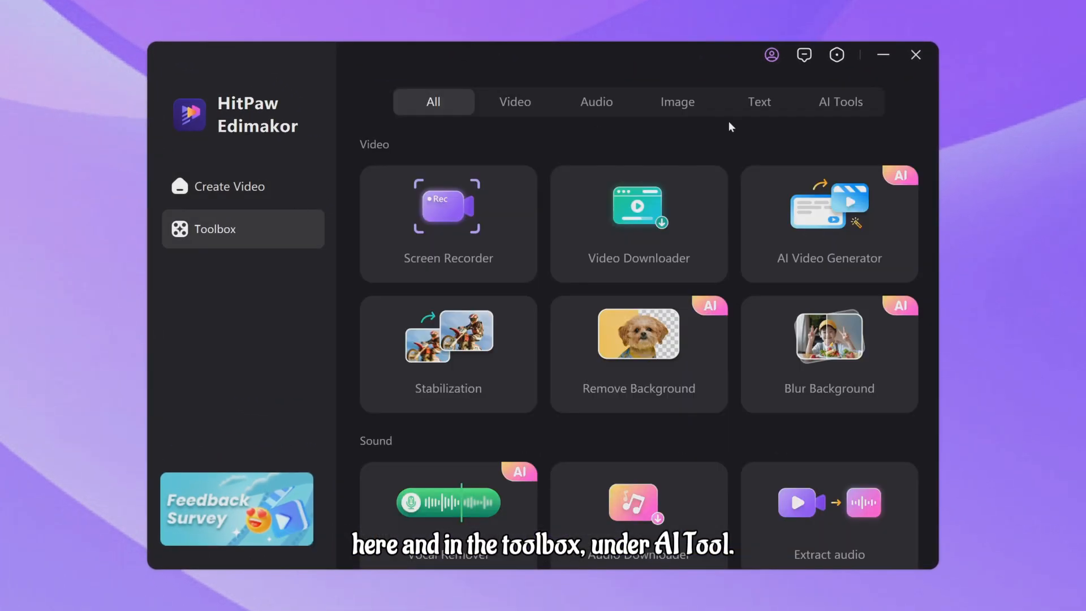
{"action": "left_click", "coordinate": [840, 102]}
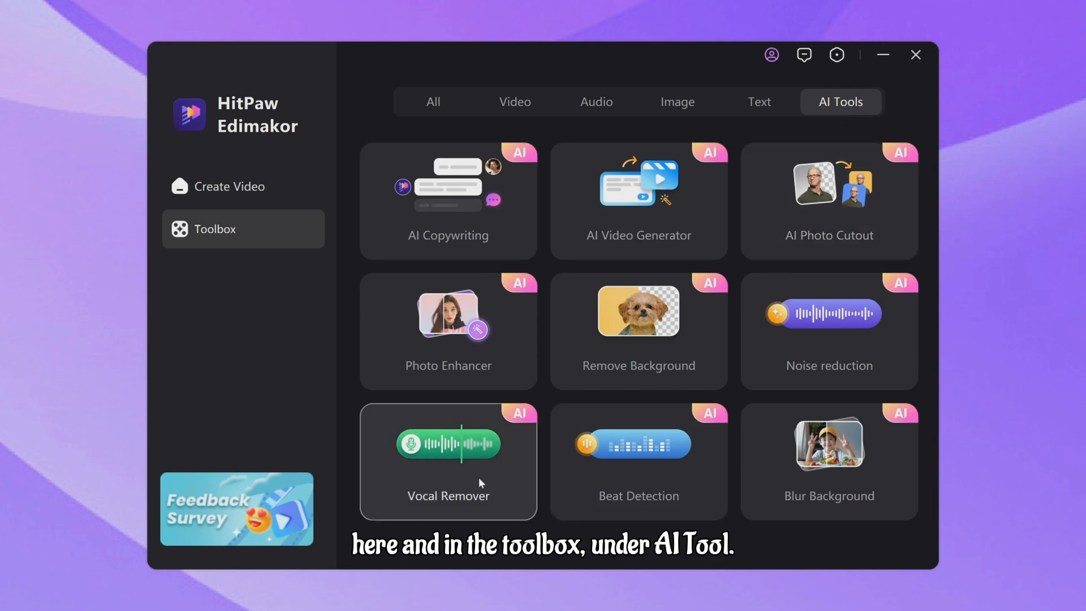
Open Taylor Swift - Love Story.mp4 in the standalone Vocal Remover tool
{"action": "left_click", "coordinate": [448, 444]}
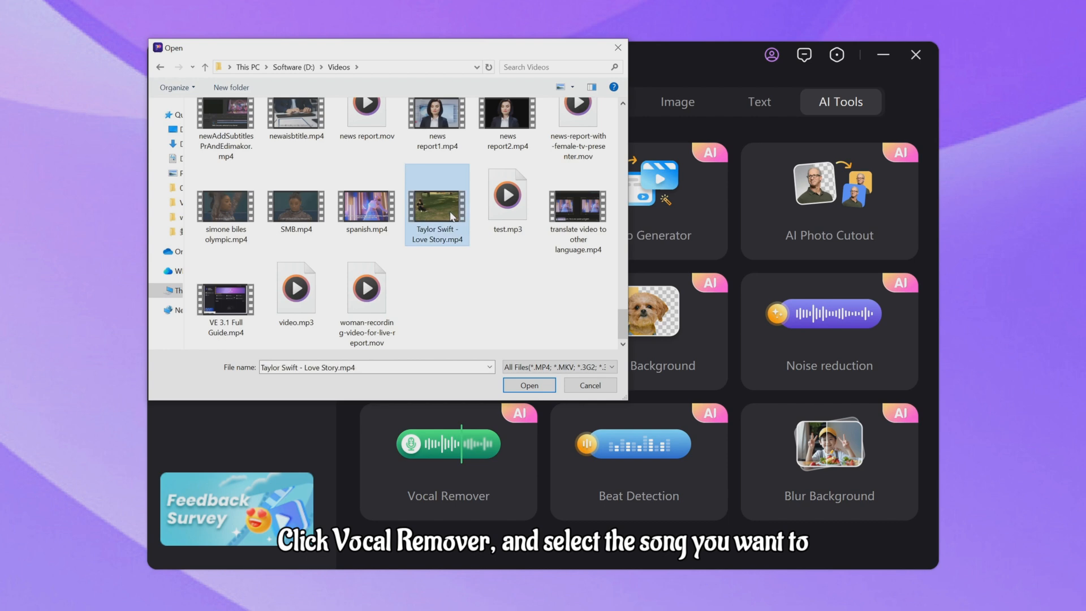
{"action": "left_click", "coordinate": [527, 385]}
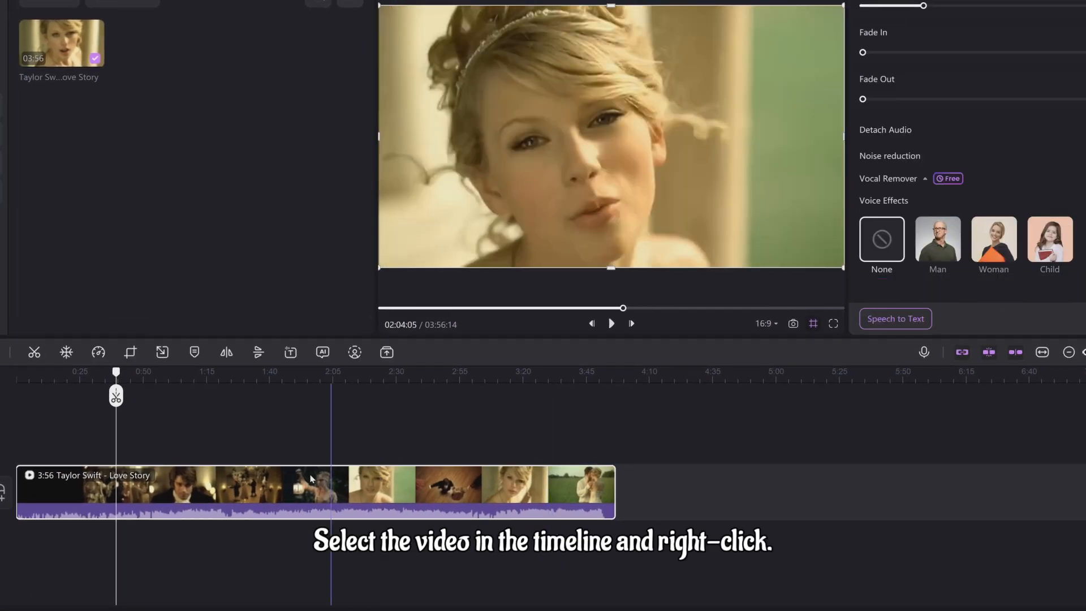
Turn on the clip's Vocal Remover via right-click and set it to keep only background sound
{"action": "right_click", "coordinate": [311, 479]}
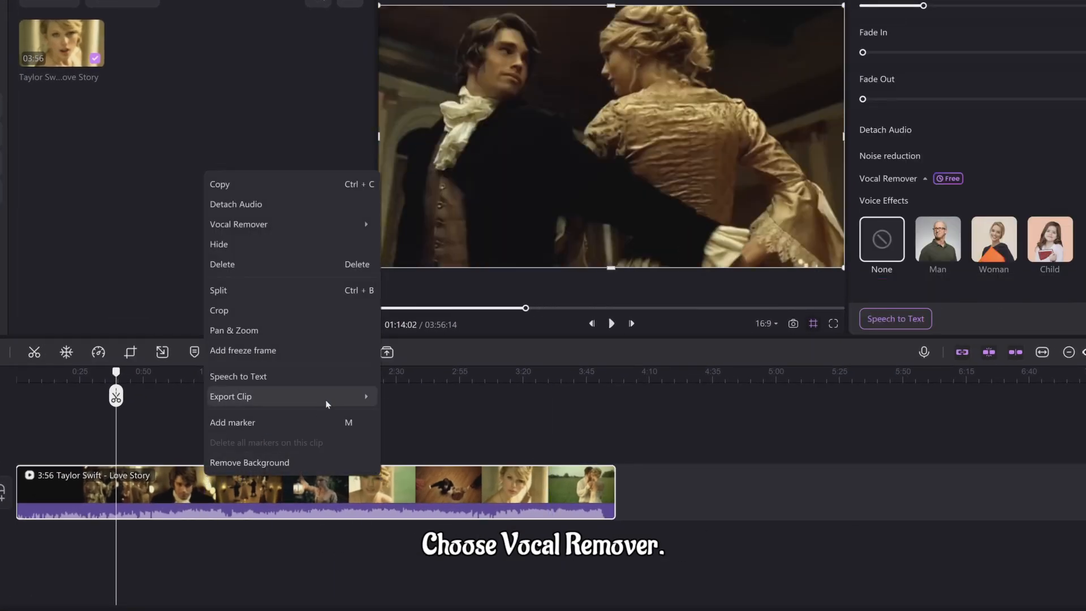
{"action": "left_click", "coordinate": [238, 224]}
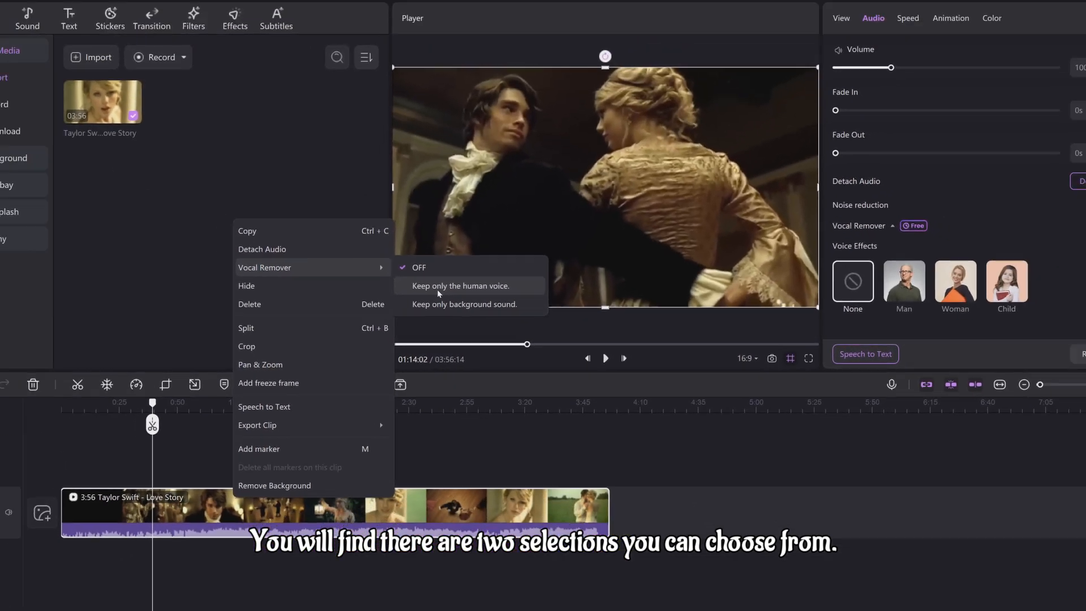
{"action": "left_click", "coordinate": [459, 285]}
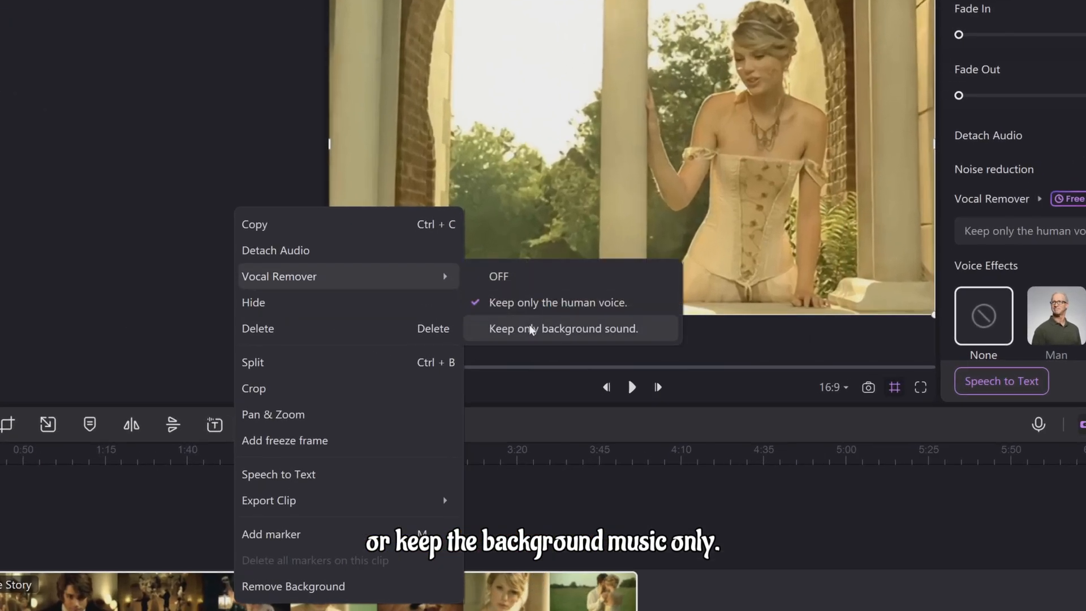
{"action": "left_click", "coordinate": [565, 328]}
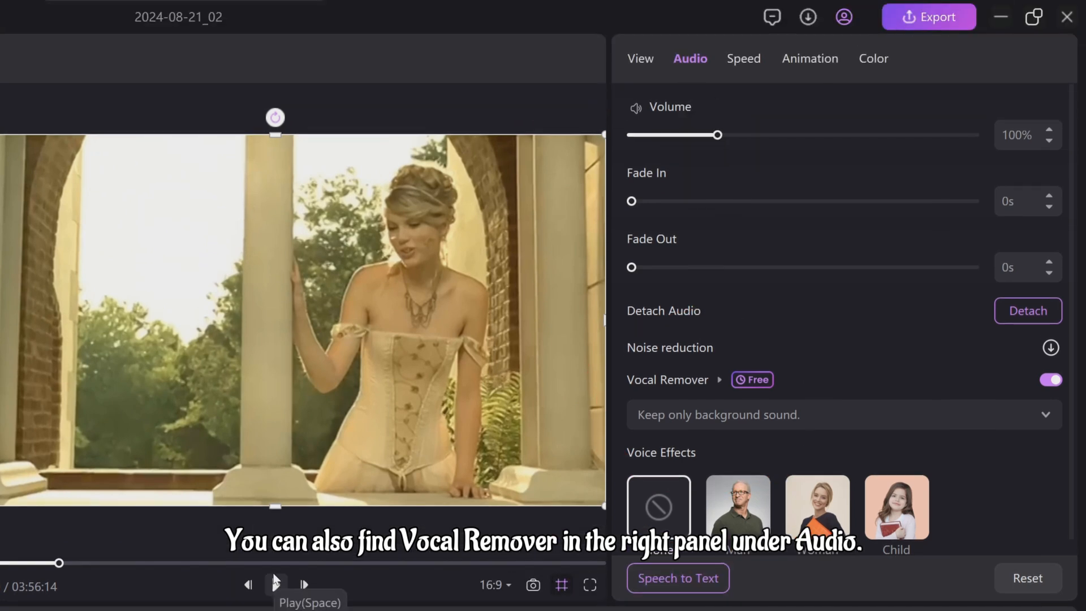
Play the clip and change the Audio panel's Vocal Remover option
{"action": "left_click", "coordinate": [1050, 379]}
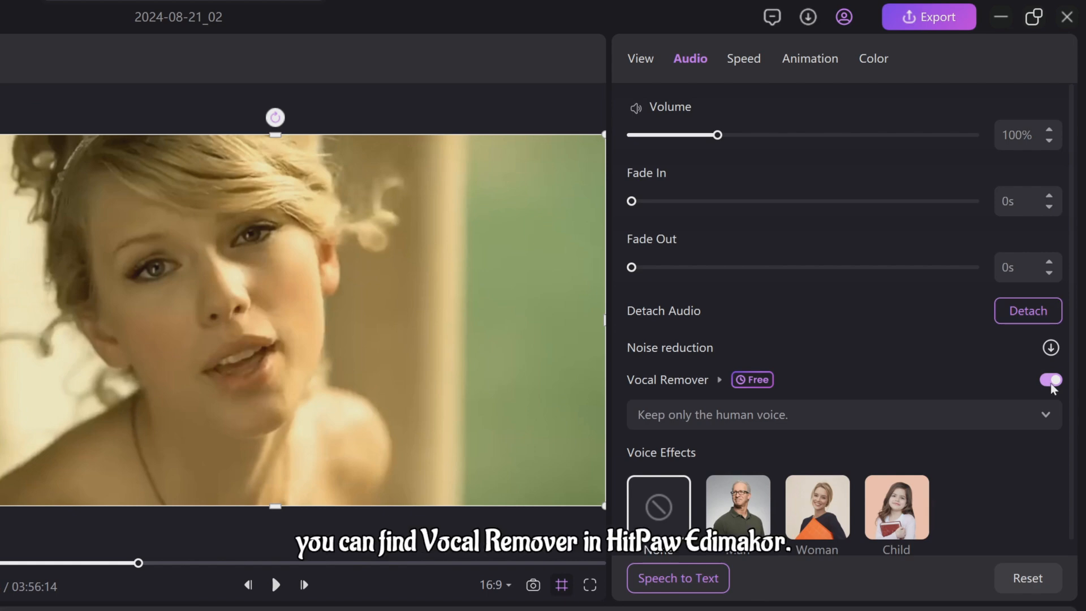
{"action": "left_click", "coordinate": [831, 414]}
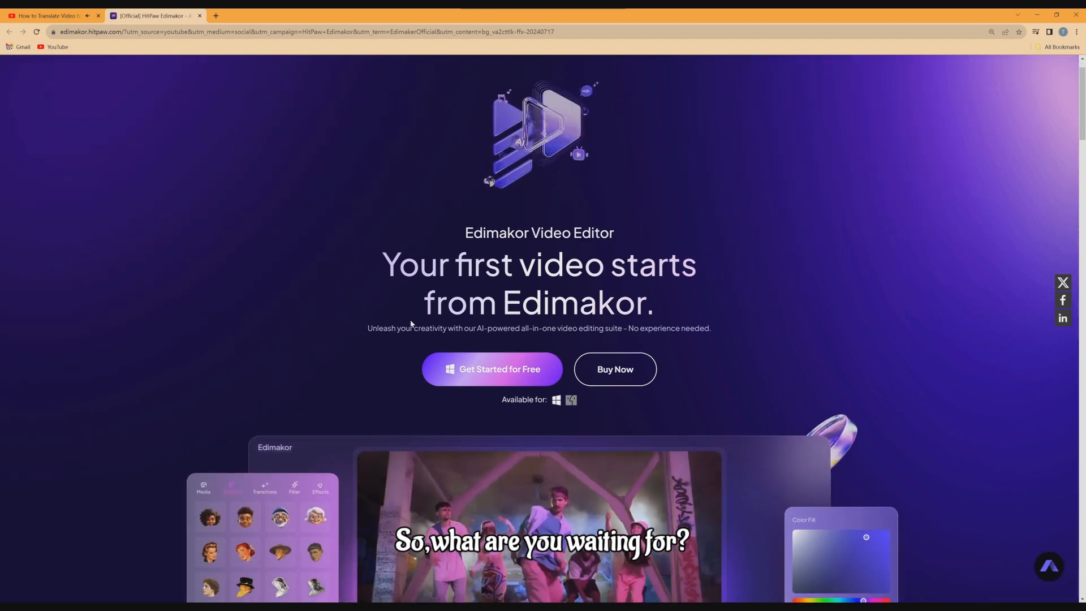
Start the free Edimakor download, then return to the YouTube tutorial tab
{"action": "left_click", "coordinate": [491, 370]}
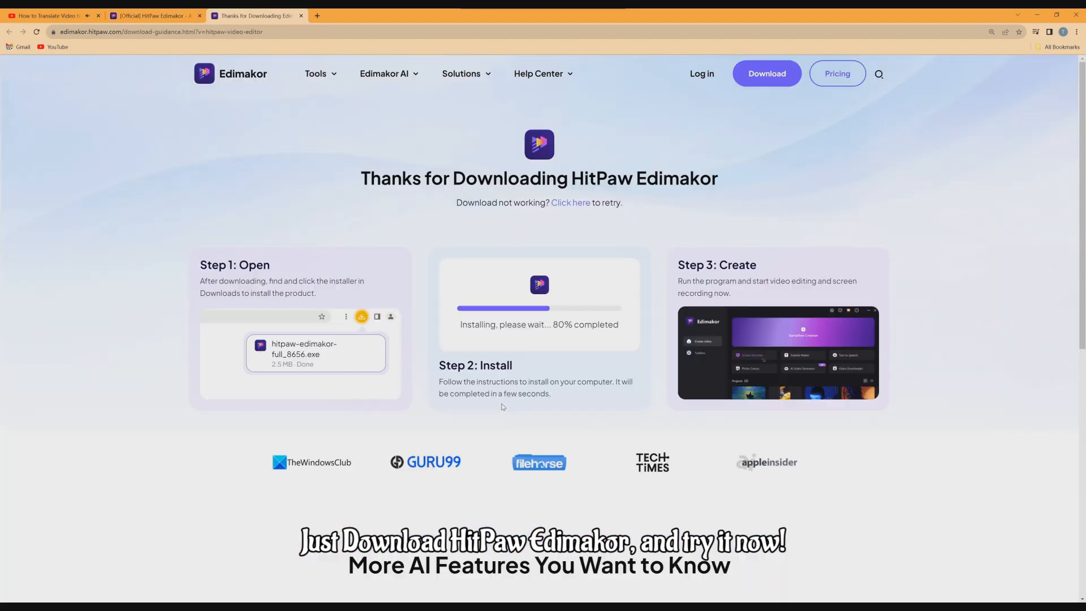
{"action": "left_click", "coordinate": [52, 15]}
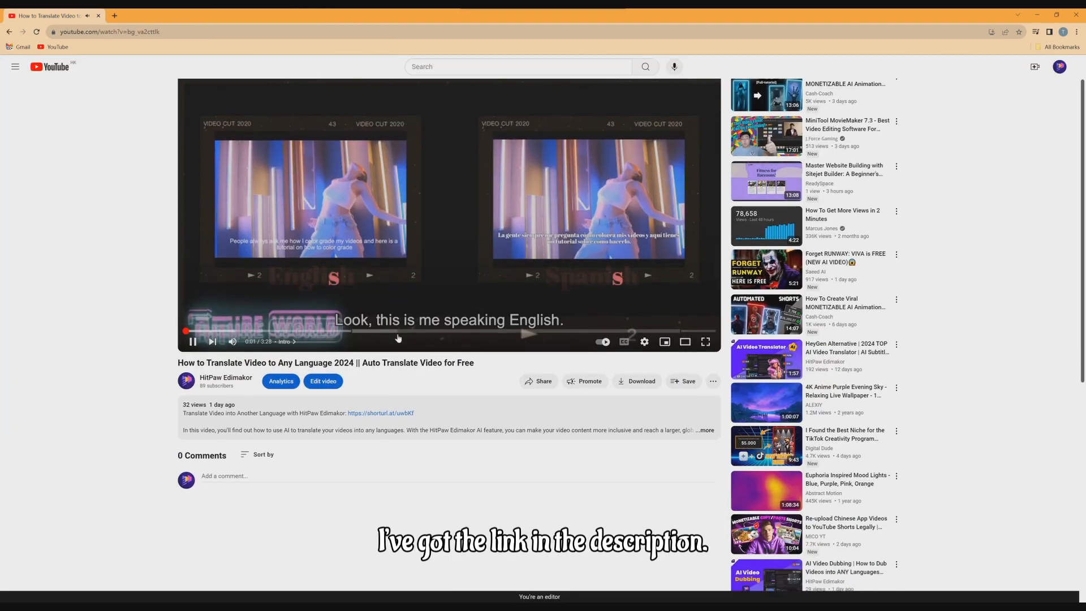